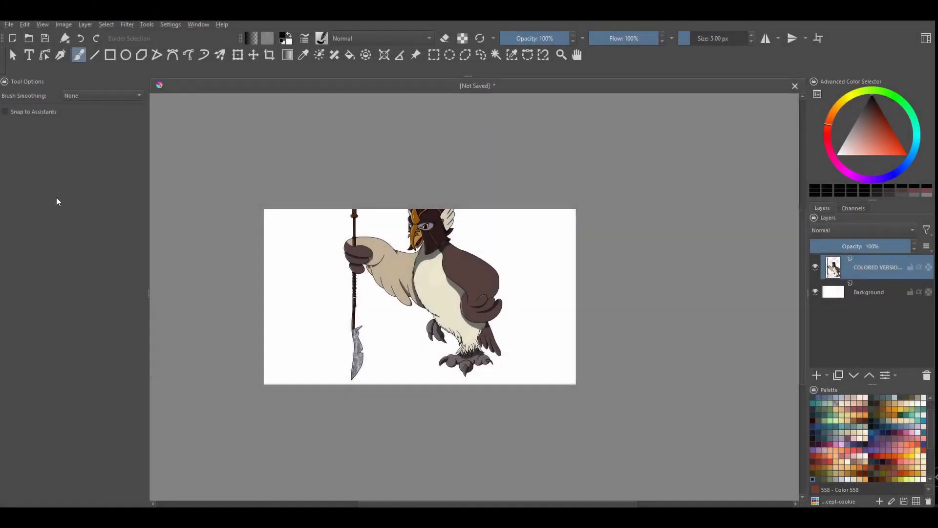
- Open the Image menu to reach the Resize Canvas command
click(64, 24)
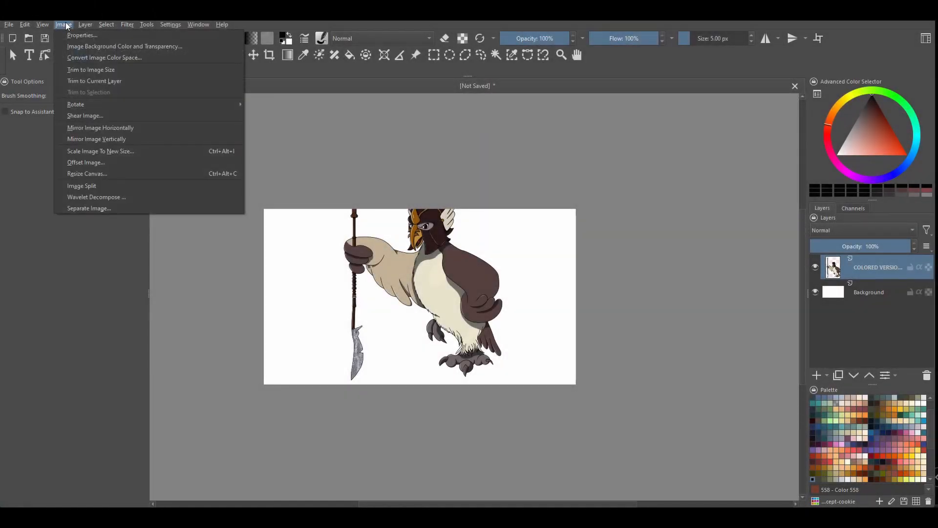
mouse_move(87, 173)
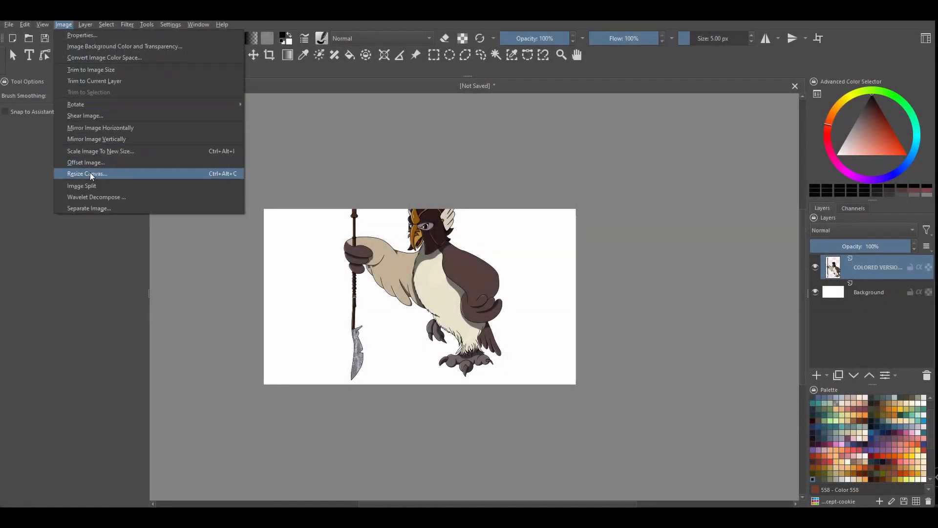
- In Resize Canvas, set Height to 7 inches, keeping width 6.40 with proportions unlinked
click(87, 174)
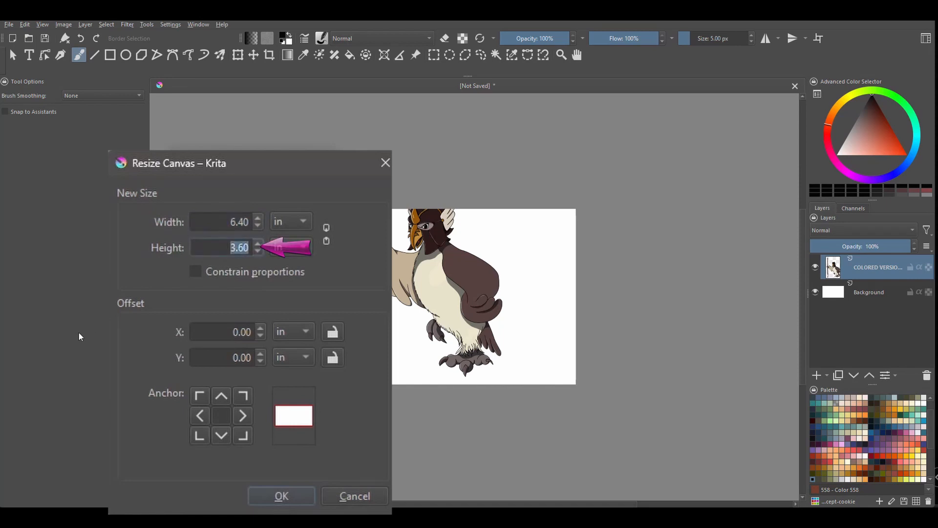
text(7)
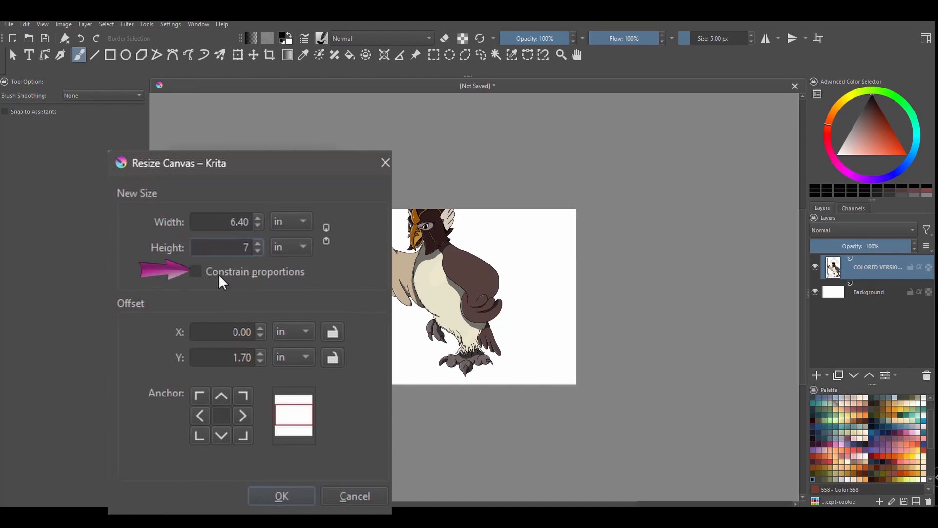
mouse_move(302, 285)
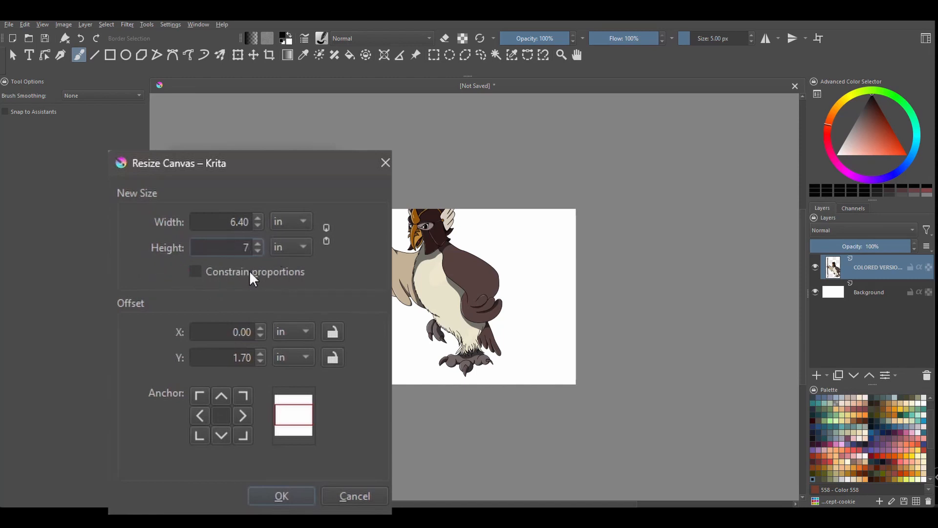
click(226, 247)
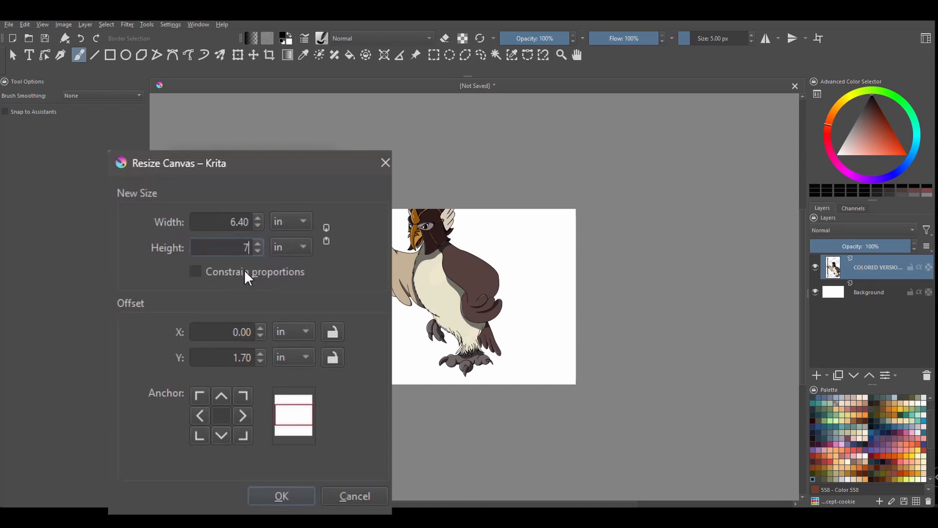
mouse_move(271, 288)
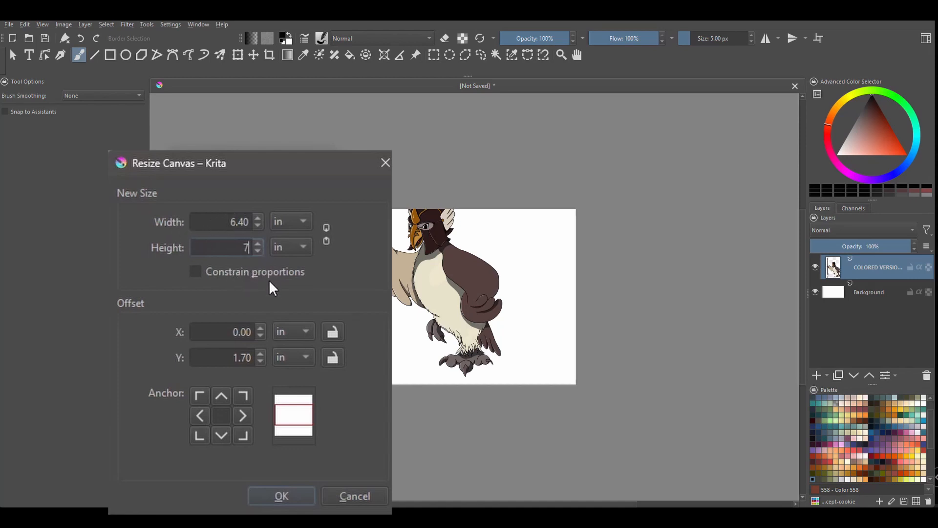
mouse_move(245, 293)
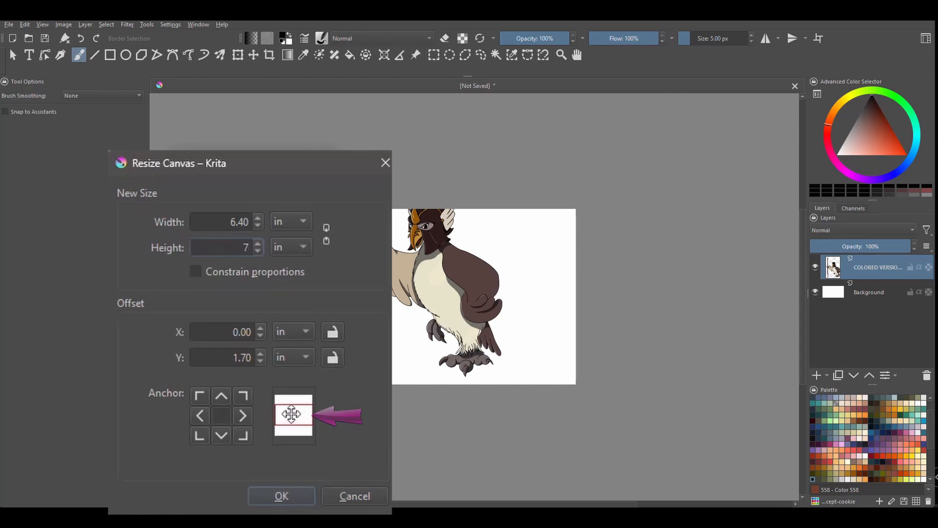
- Anchor the illustration at the bottom and apply the 6.40 by 7 inch canvas
click(293, 416)
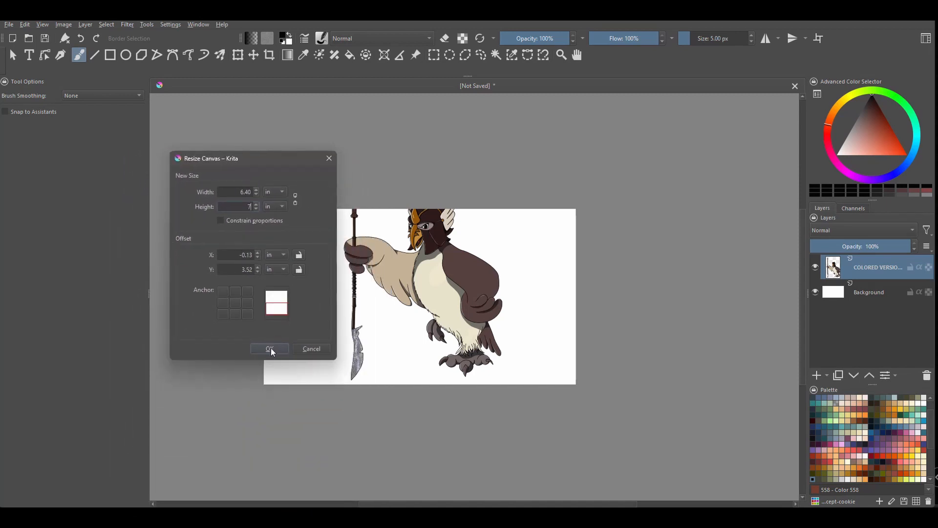
click(269, 349)
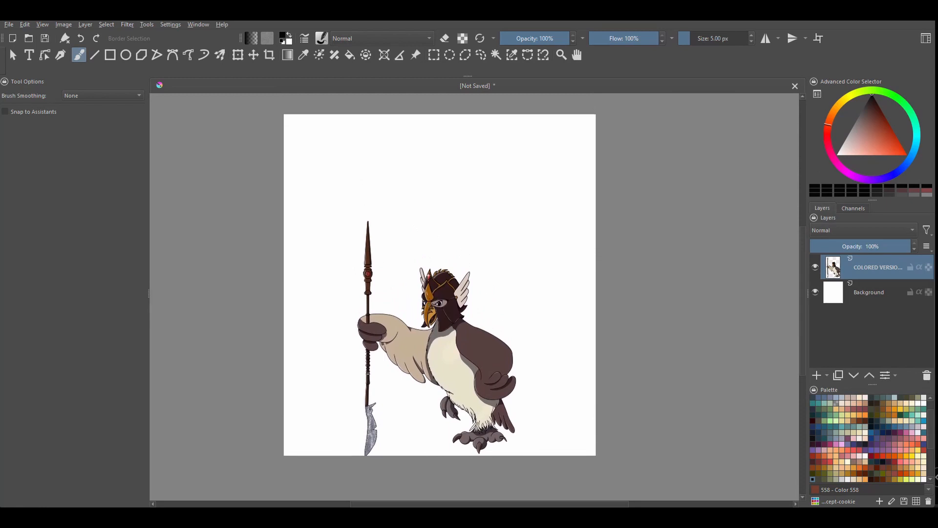
mouse_move(294, 93)
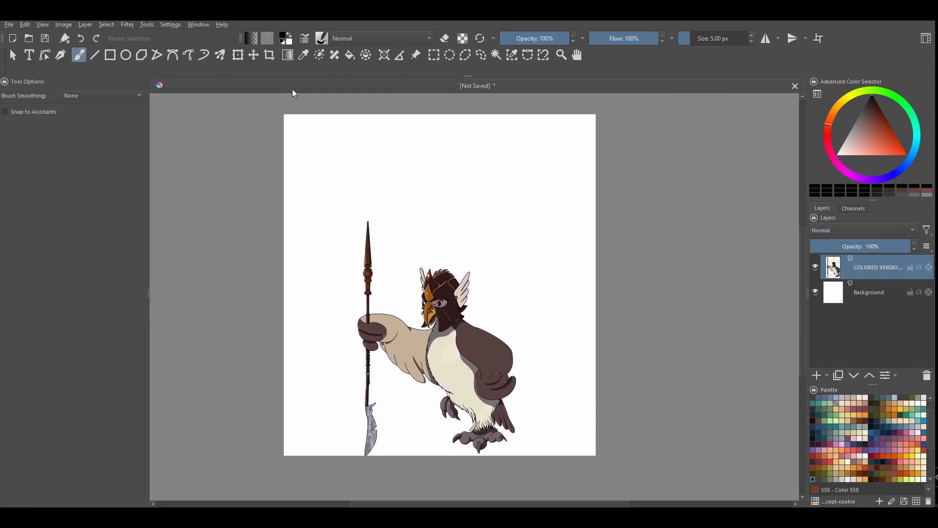
mouse_move(75, 341)
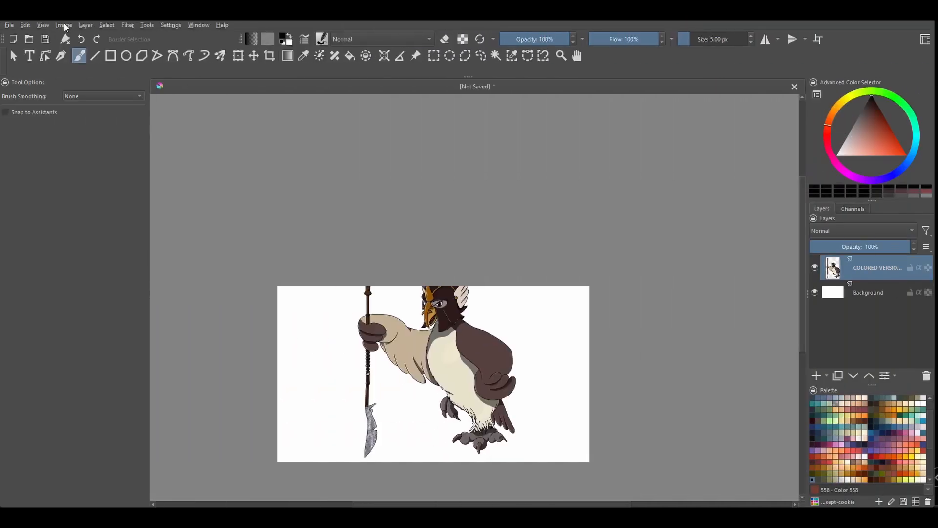
- Reopen Resize Canvas with Constrain proportions ticked and the Width value selected
click(64, 24)
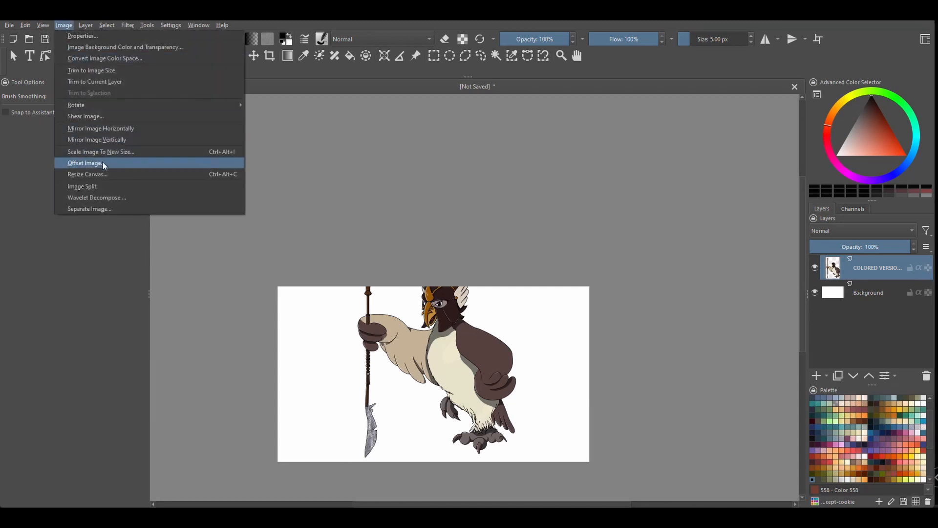
click(87, 174)
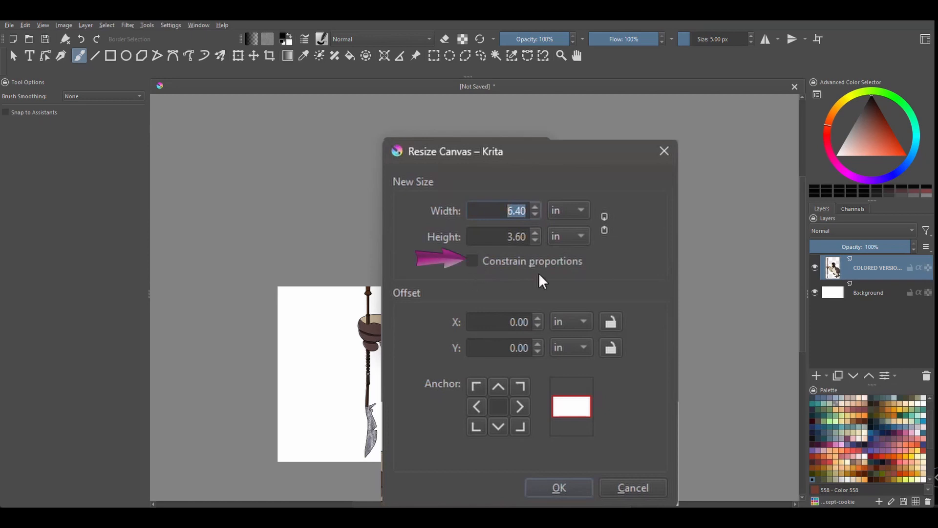
click(473, 261)
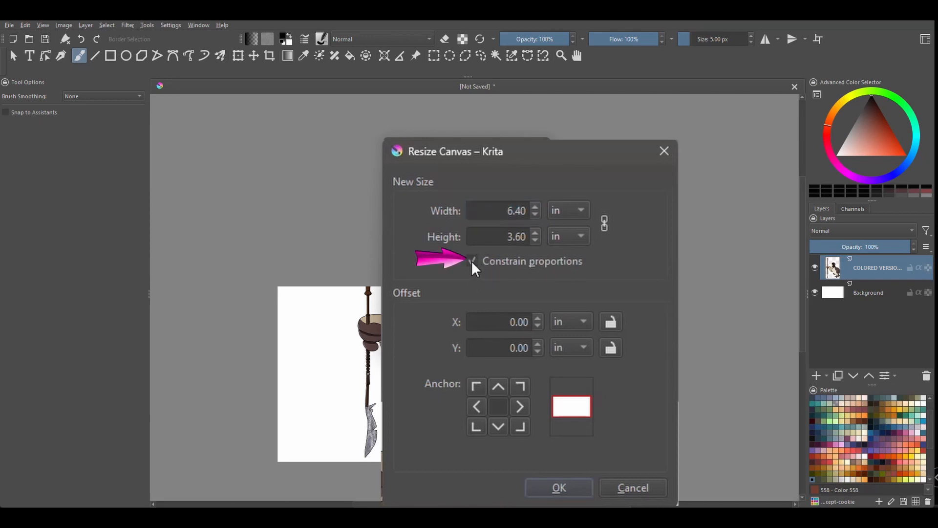
click(503, 210)
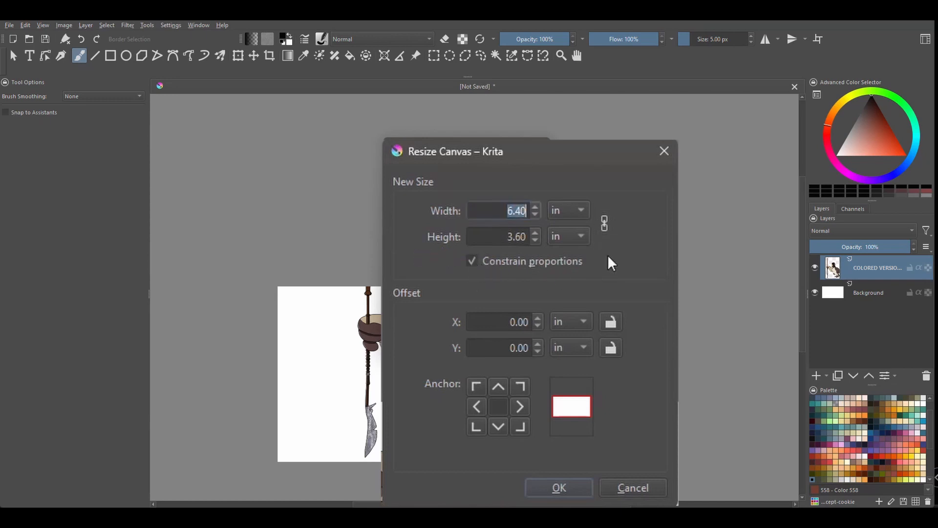
- Set Width to 10 inches (height 5.63), anchor left, and apply the resize
text(10)
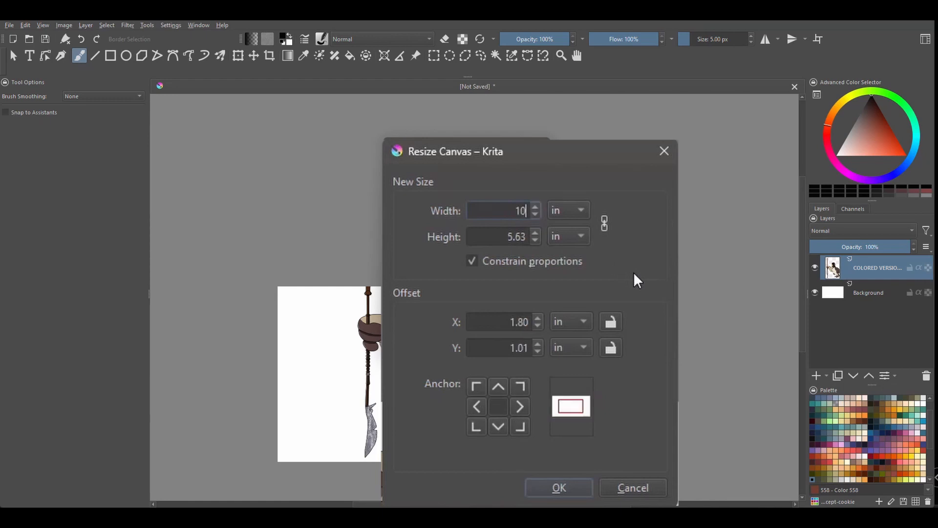
mouse_move(667, 230)
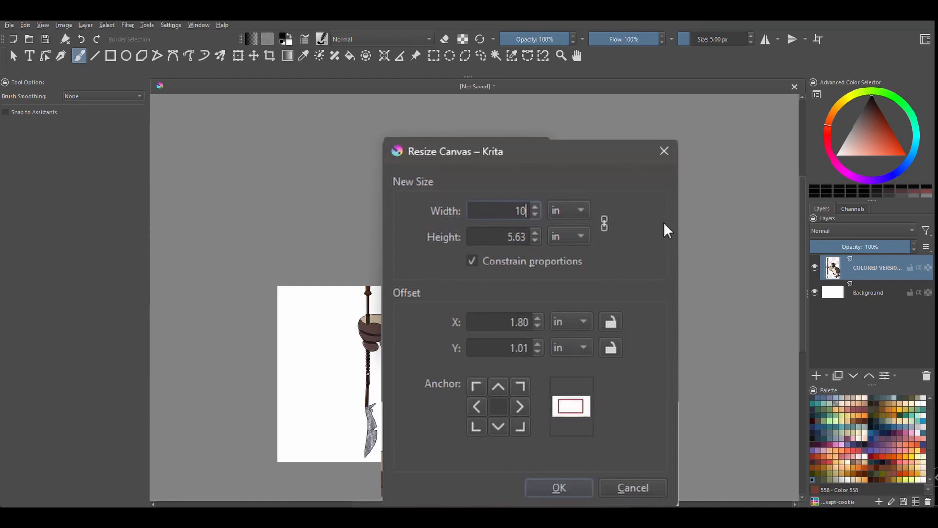
mouse_move(516, 282)
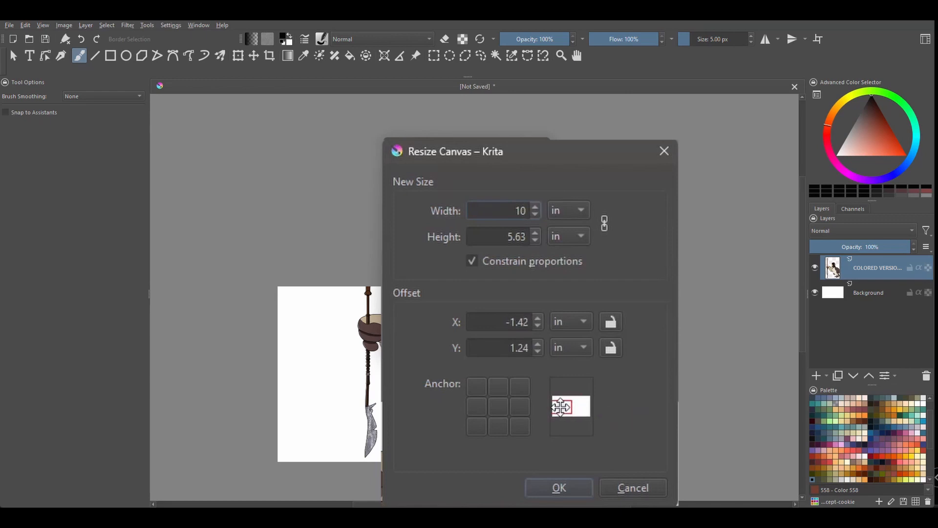
click(558, 488)
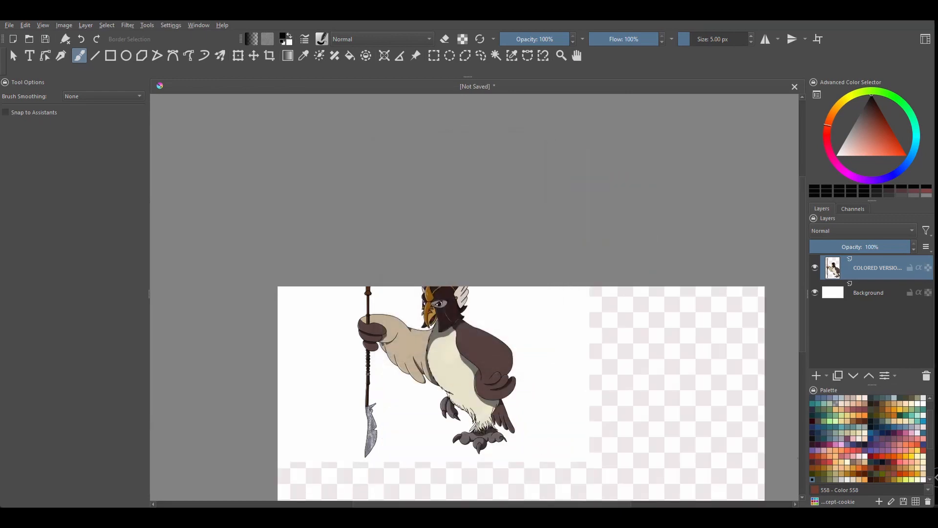